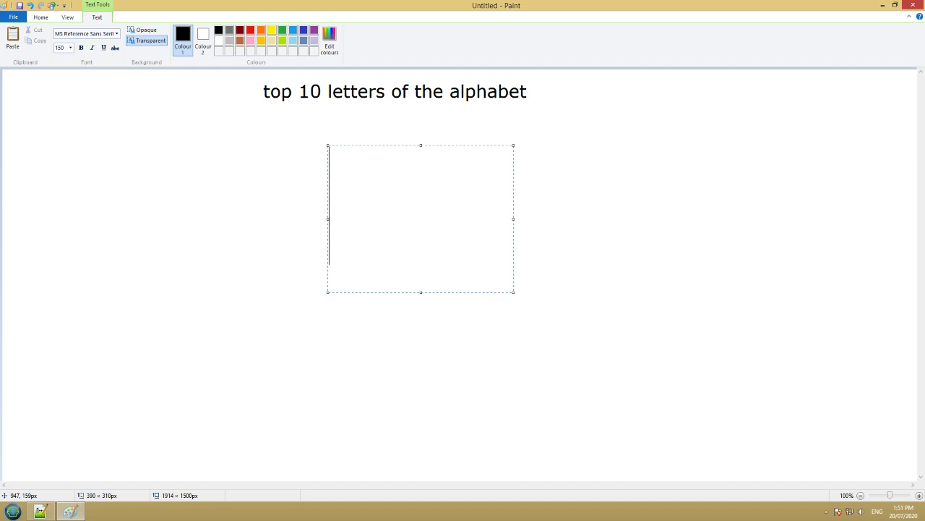
Delete the large D with Backspace, leaving the text box below the heading empty
{"action": "type", "text": "M"}
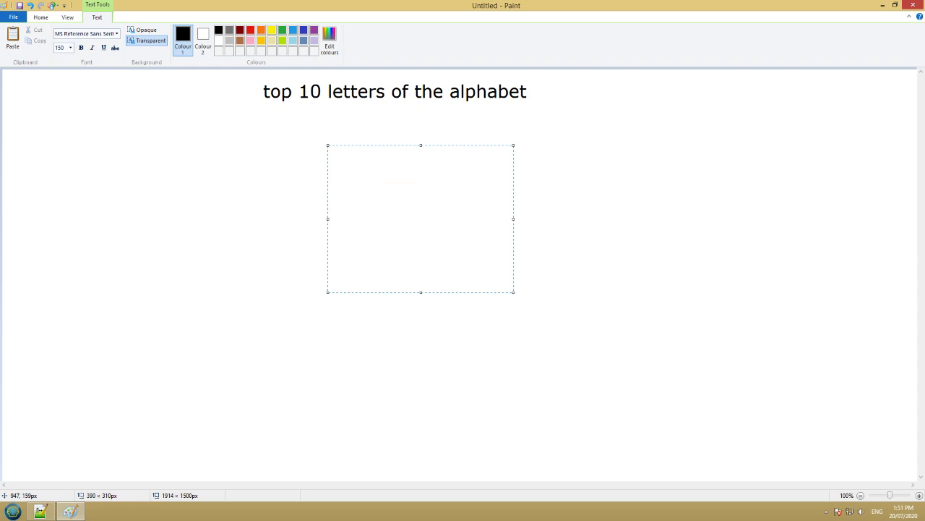
{"action": "type", "text": "X"}
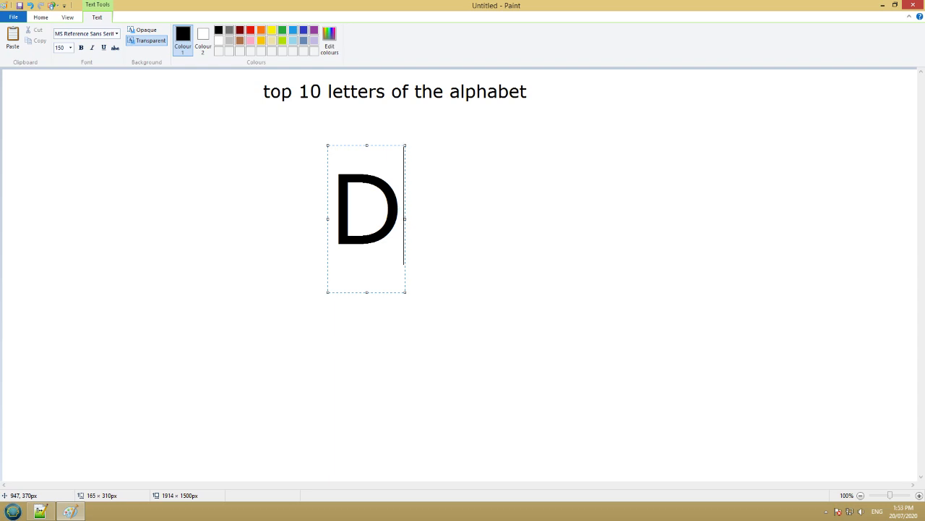
{"action": "key", "text": "Backspace"}
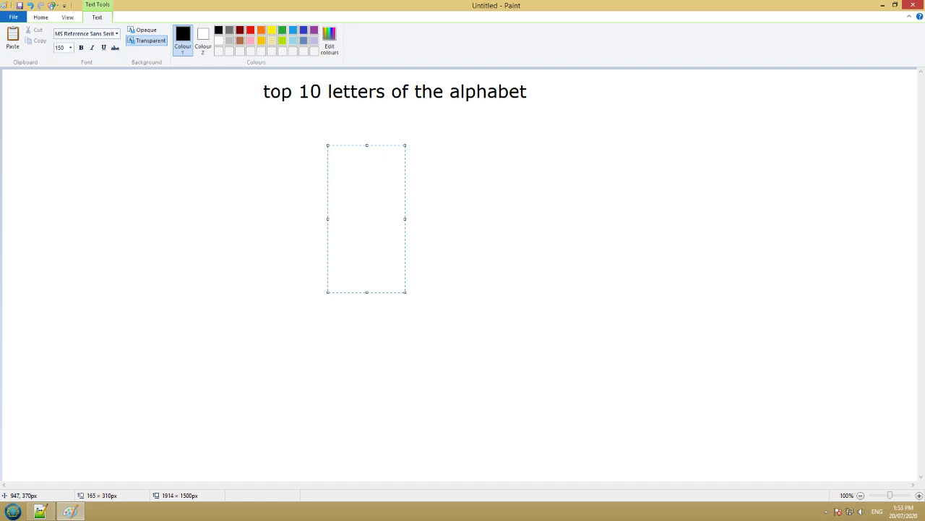
Type a large black C into the empty text box and place the cursor after it
{"action": "type", "text": "C"}
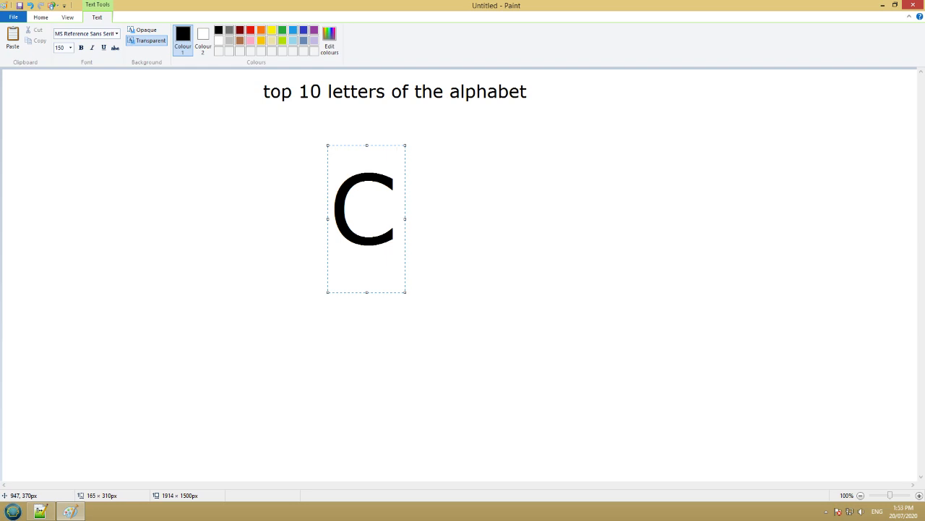
{"action": "left_click", "coordinate": [396, 210]}
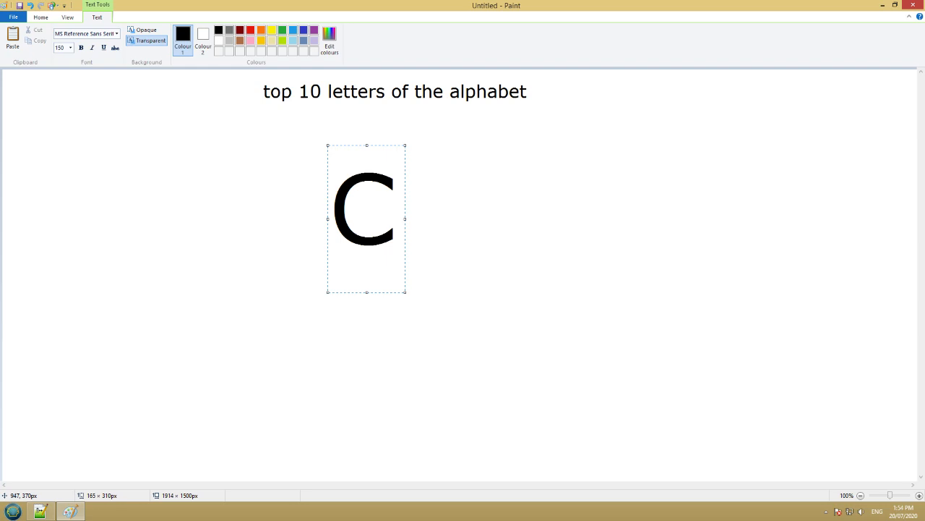
{"action": "left_click", "coordinate": [396, 209]}
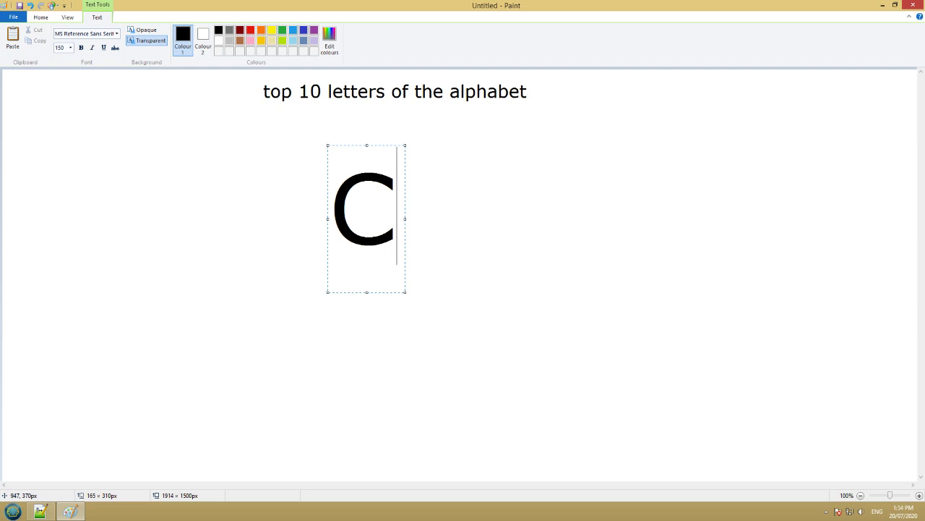
Erase the large C, leaving the text box beneath the heading blank
{"action": "type", "text": "U"}
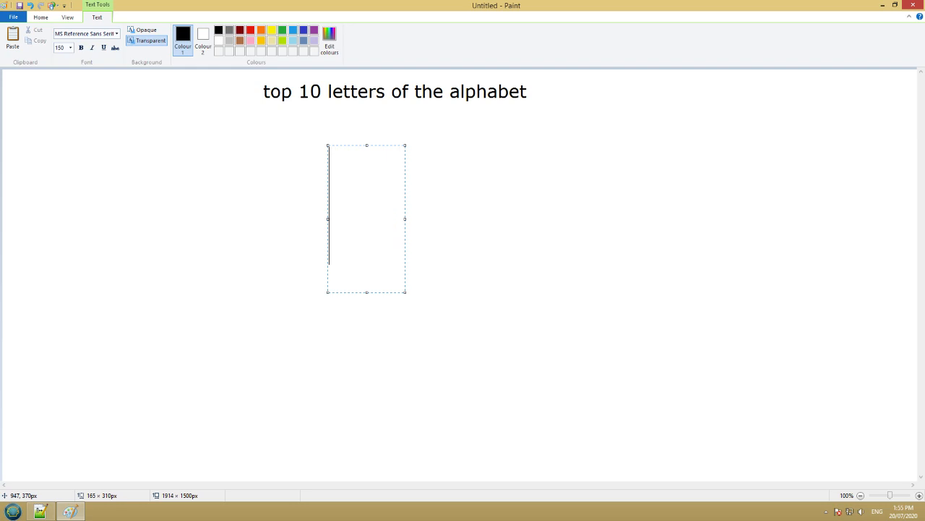
{"action": "type", "text": "O"}
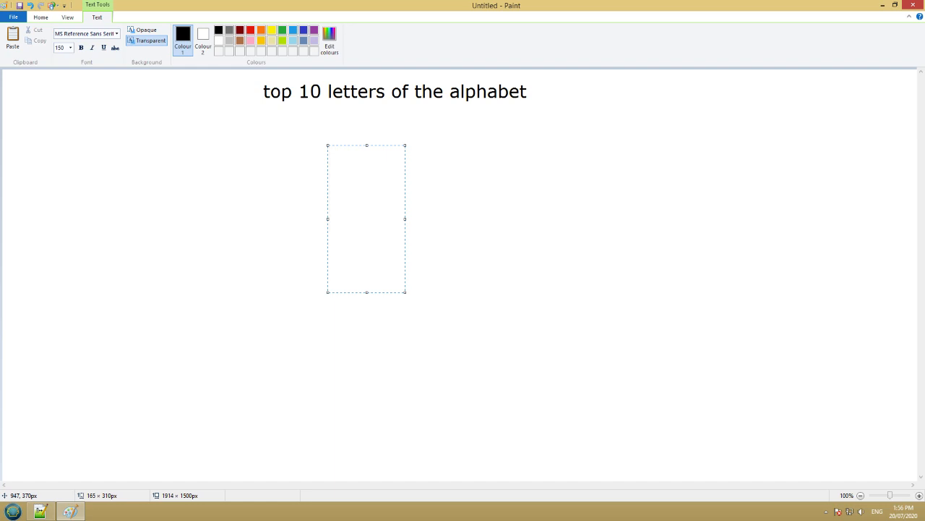
Type a large black Z below the heading and commit it to the canvas
{"action": "type", "text": "z"}
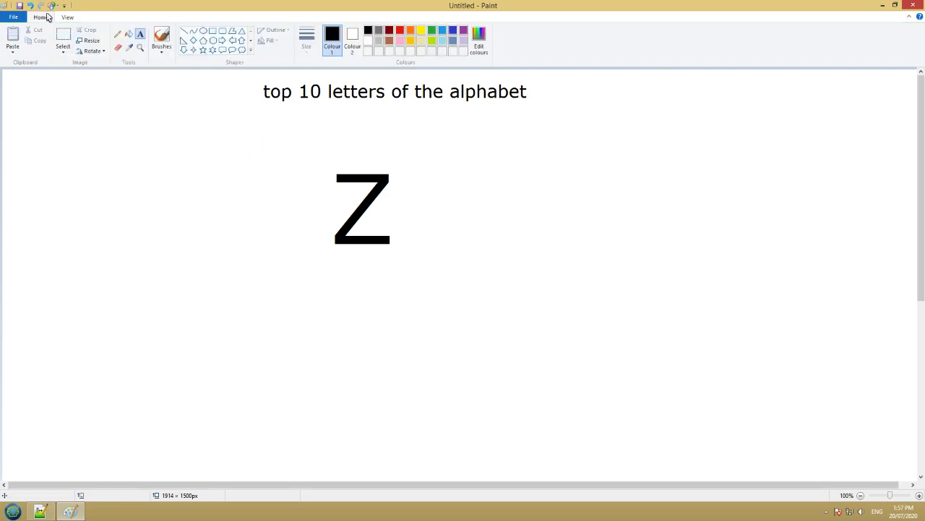
{"action": "left_click", "coordinate": [306, 39]}
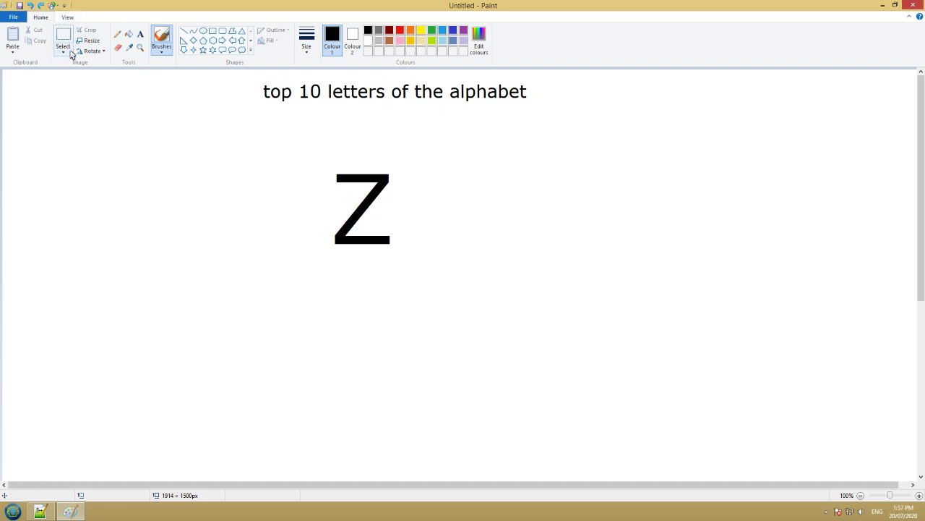
Select the region holding the Z to clear it off the canvas
{"action": "left_click", "coordinate": [63, 40]}
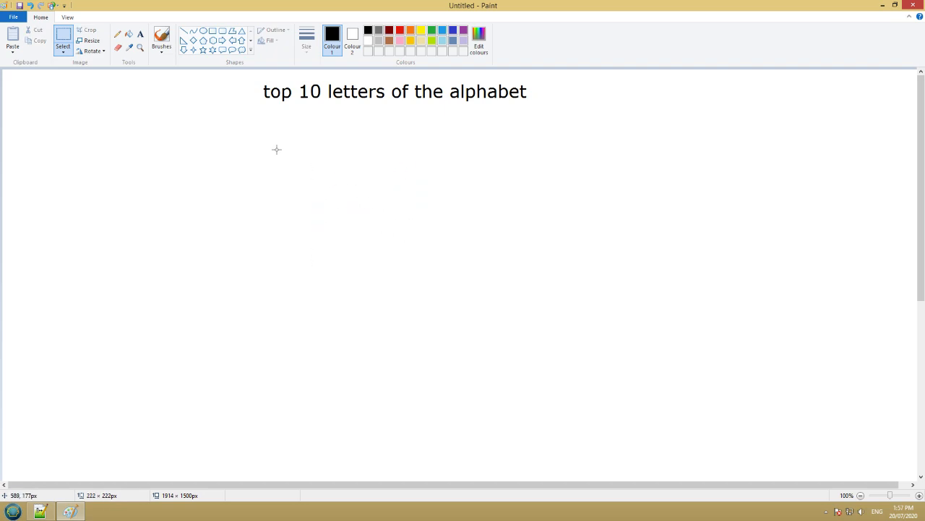
{"action": "left_click_drag", "start_coordinate": [322, 145], "coordinate": [620, 264]}
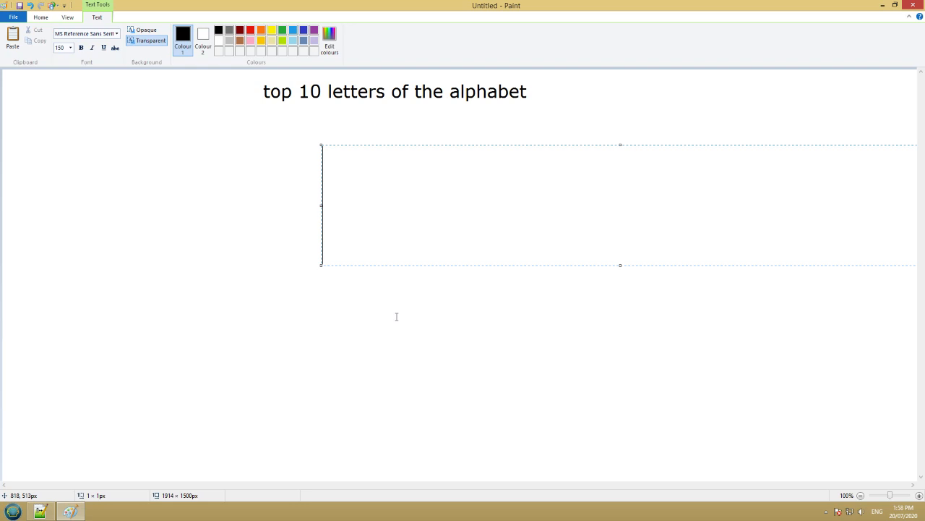
Type a large black E into the text box beneath the heading, keeping it editable
{"action": "type", "text": "E"}
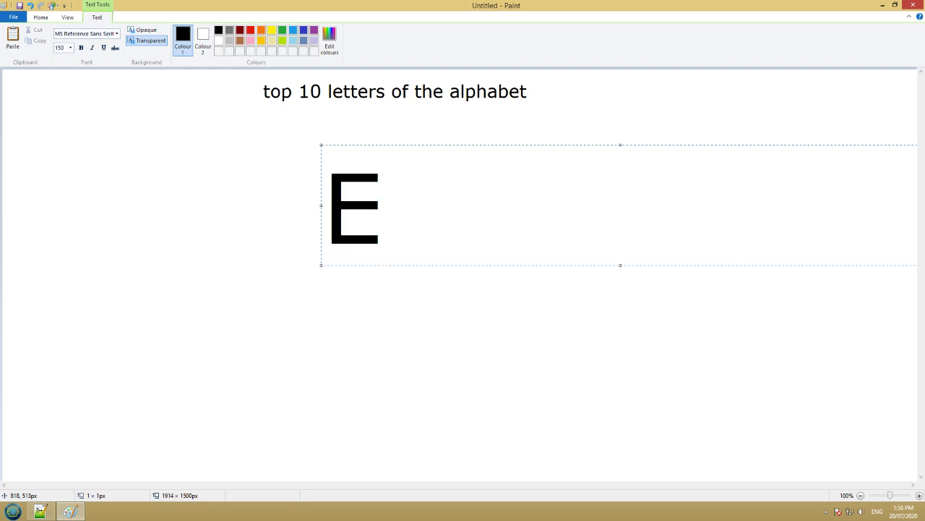
{"action": "left_click", "coordinate": [383, 206]}
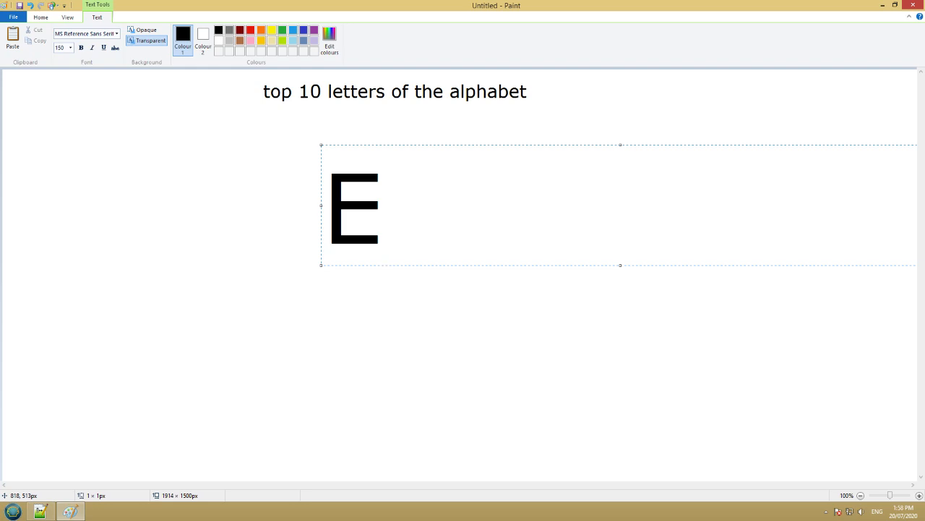
{"action": "left_click", "coordinate": [394, 206]}
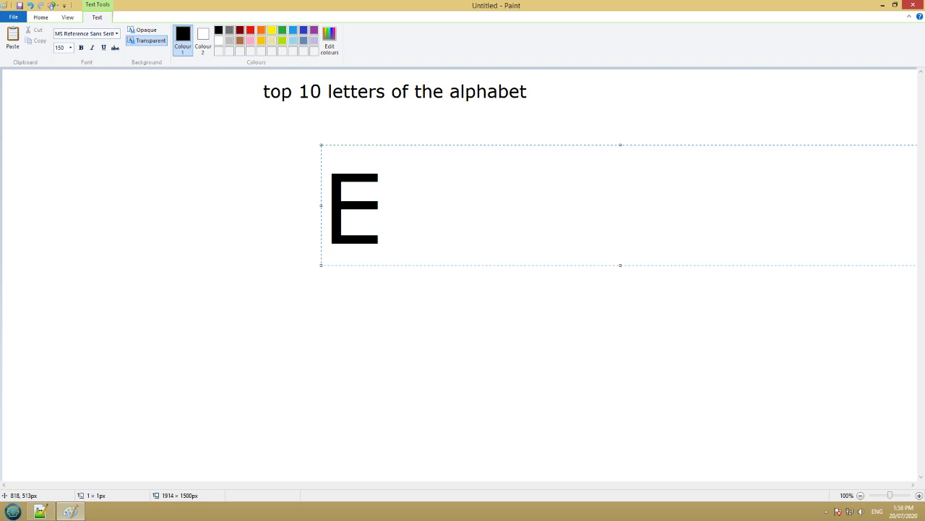
{"action": "left_click", "coordinate": [383, 206]}
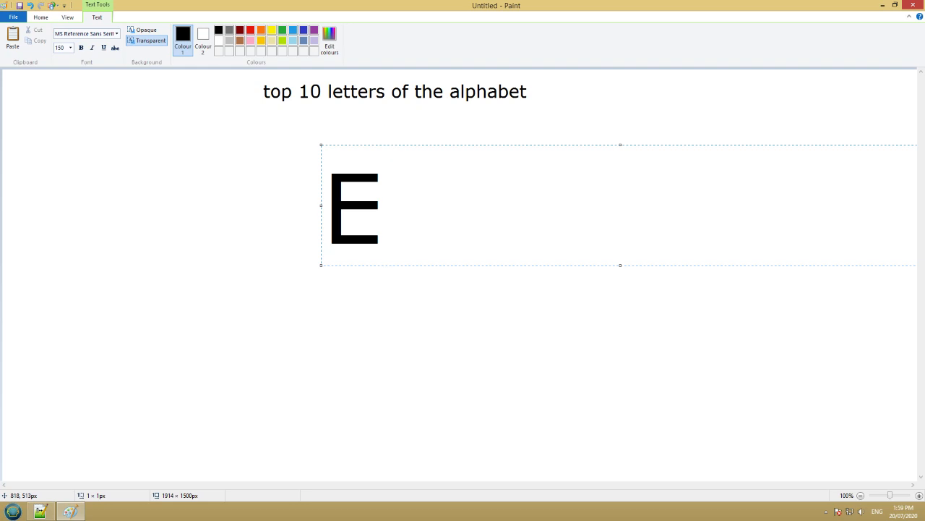
{"action": "left_click", "coordinate": [384, 210]}
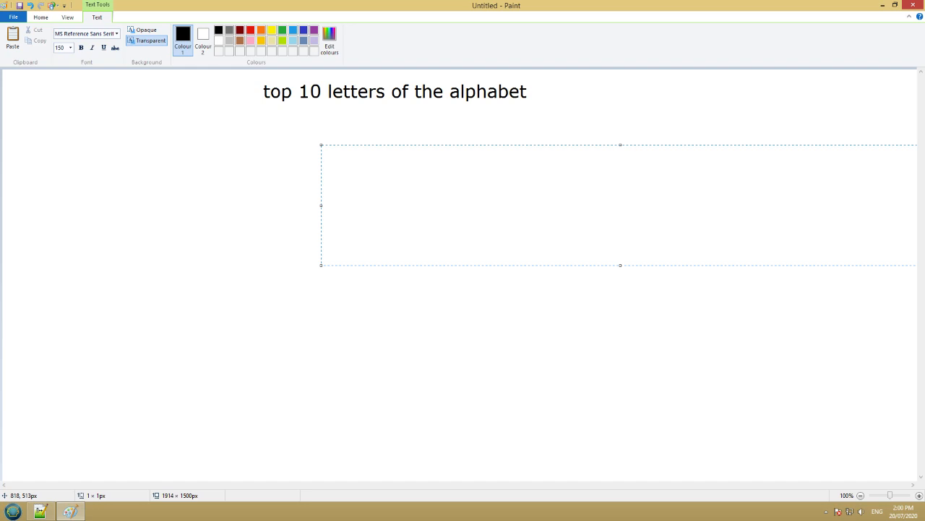
Type a large B in the text box, then erase it with Backspace
{"action": "type", "text": "B"}
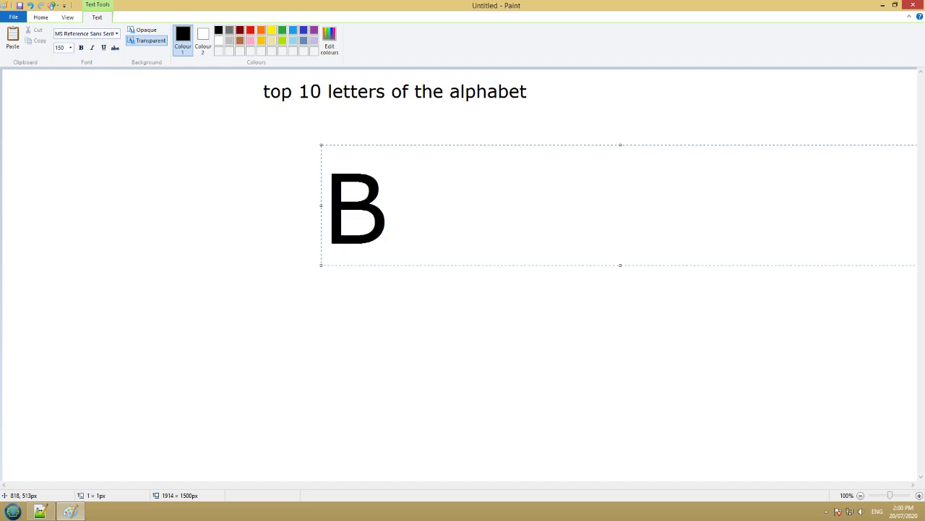
{"action": "left_click", "coordinate": [390, 206]}
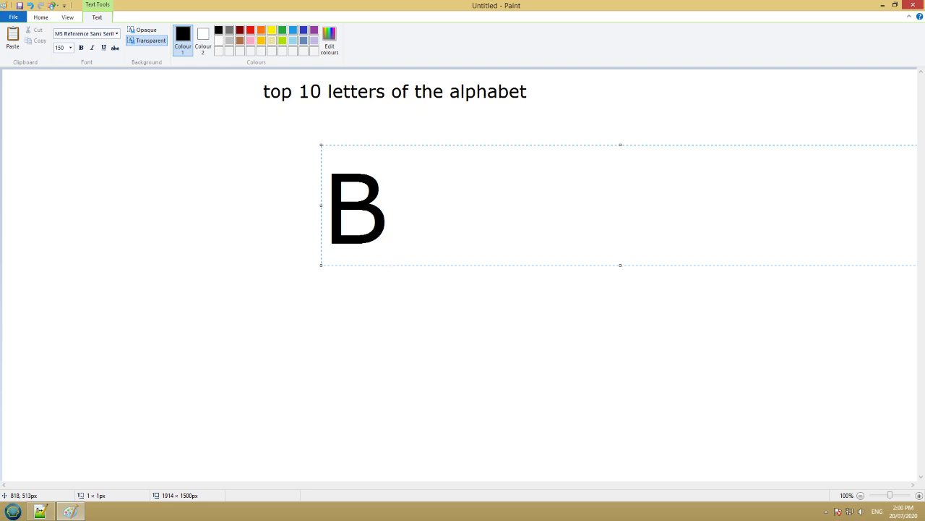
{"action": "left_click", "coordinate": [388, 206]}
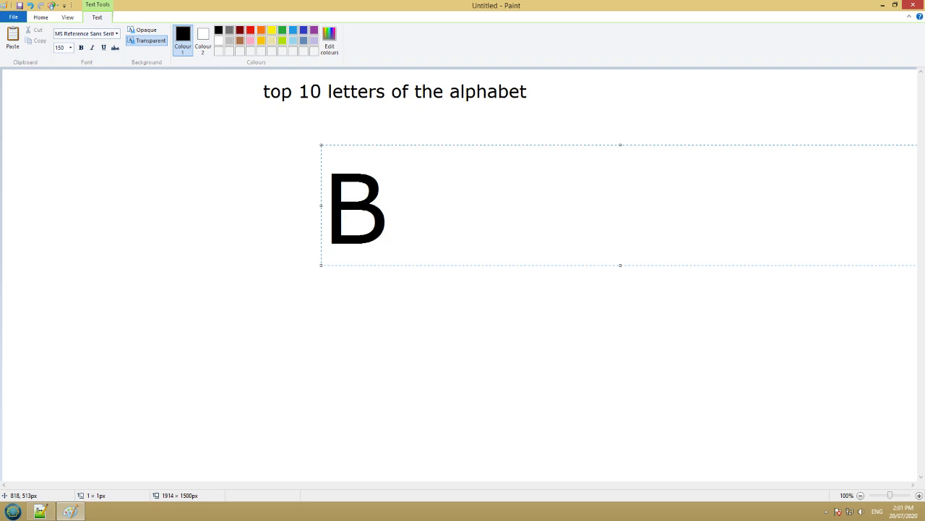
{"action": "left_click", "coordinate": [391, 206]}
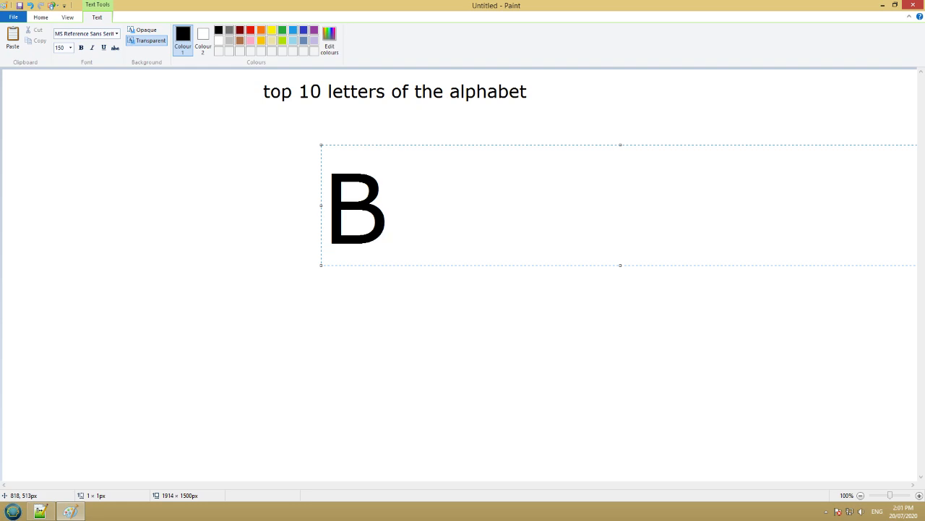
{"action": "key", "text": "Backspace"}
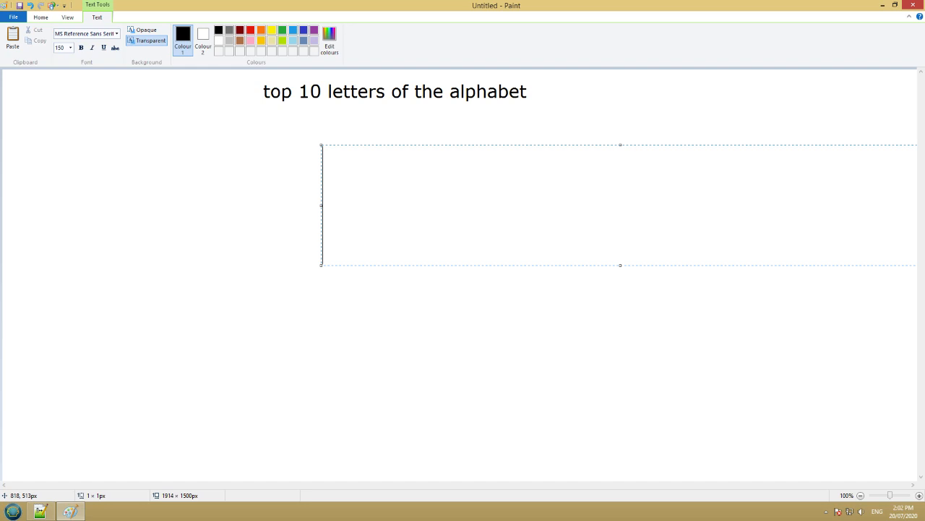
Type a large A in 150-point MS Reference Sans Serif in the text box
{"action": "type", "text": "A"}
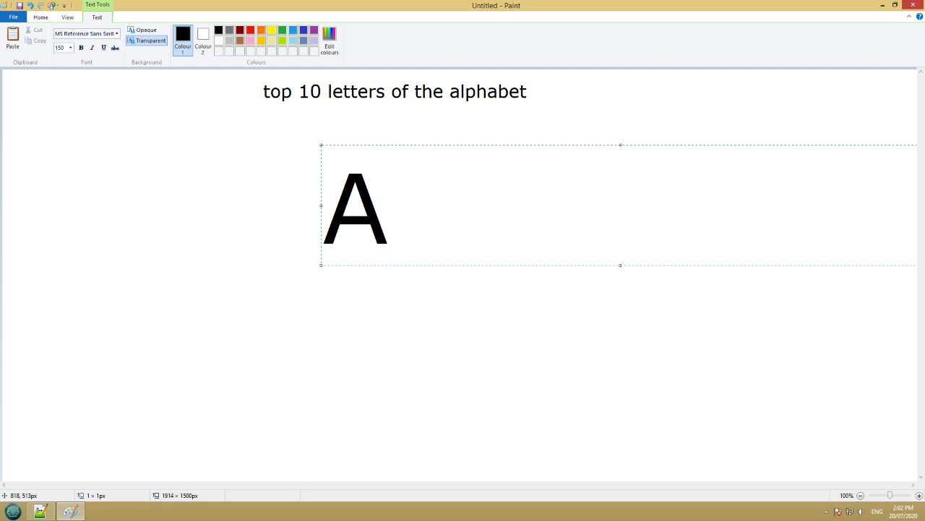
{"action": "left_click", "coordinate": [386, 206]}
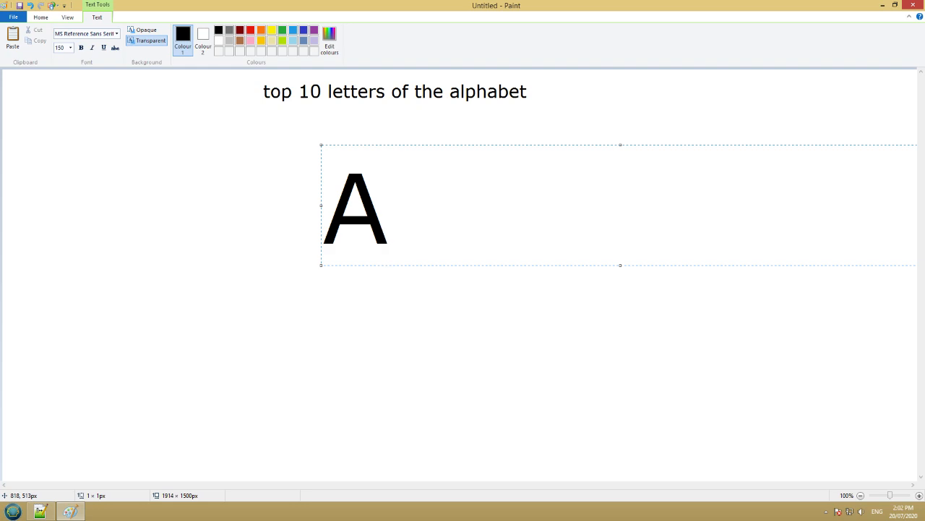
{"action": "left_click", "coordinate": [387, 210]}
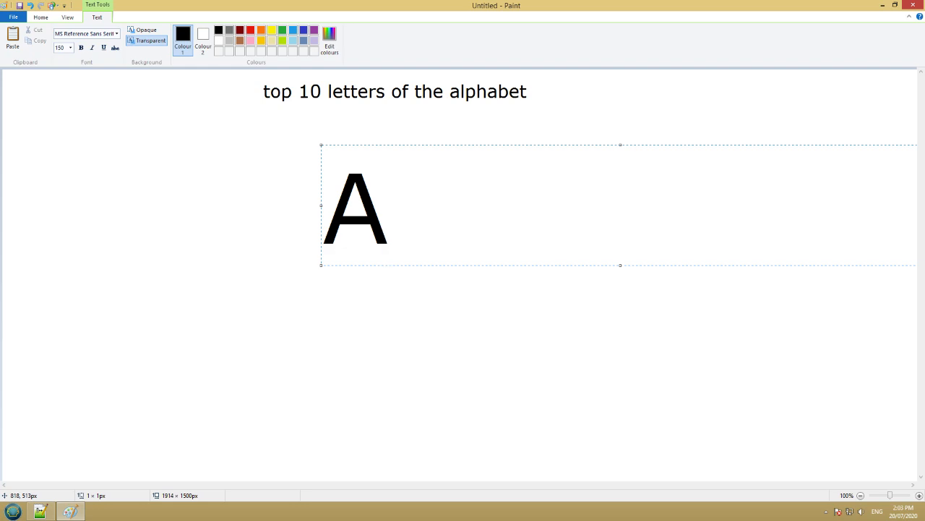
{"action": "left_click", "coordinate": [389, 206]}
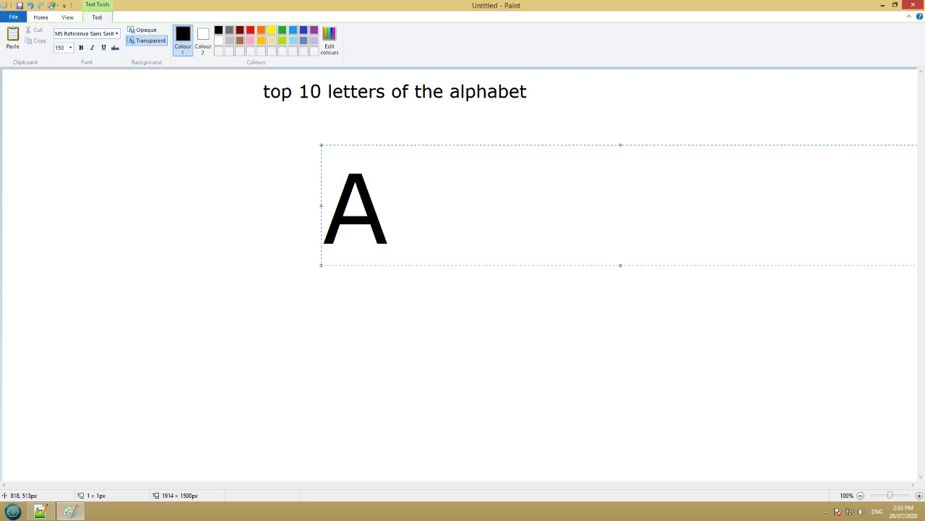
{"action": "type", "text": "a"}
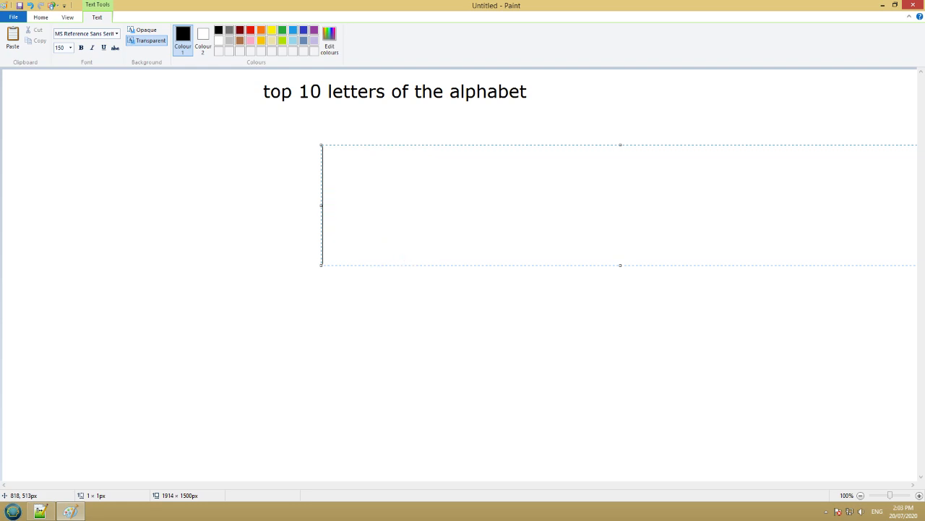
{"action": "type", "text": "A"}
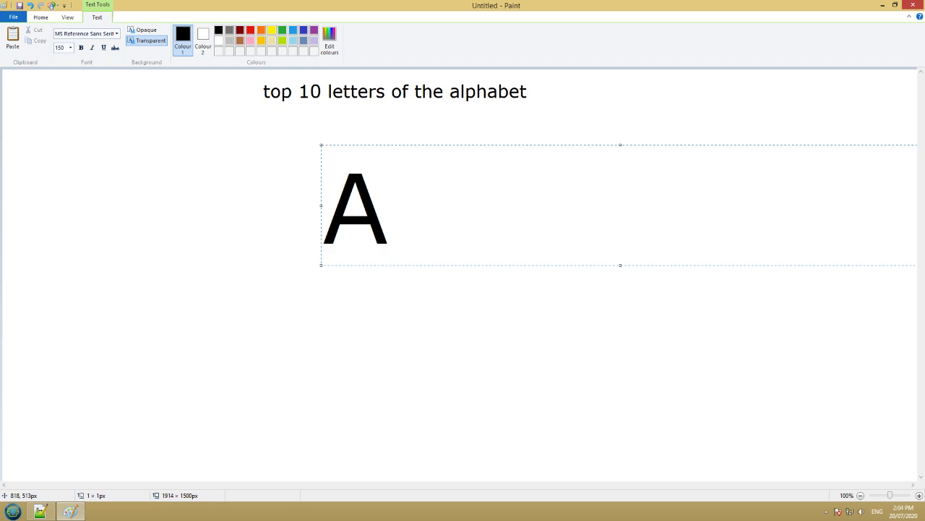
{"action": "left_click", "coordinate": [386, 209]}
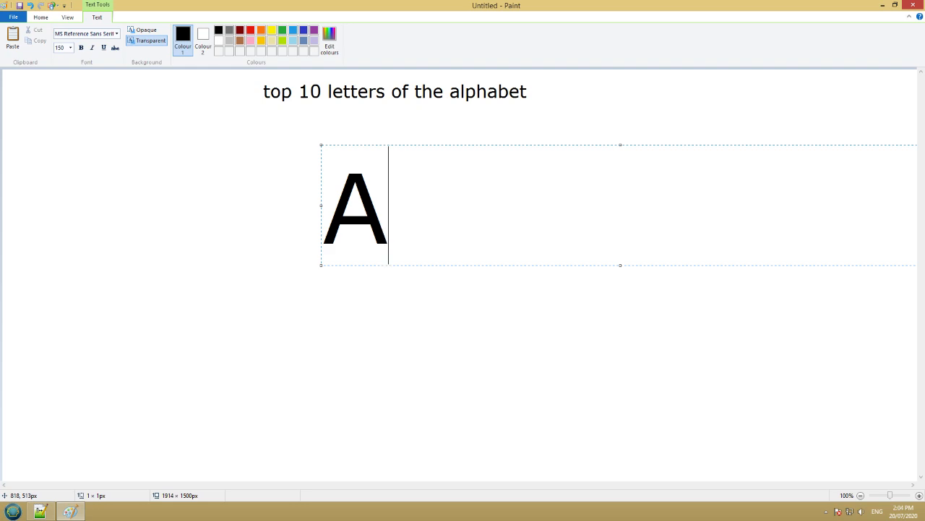